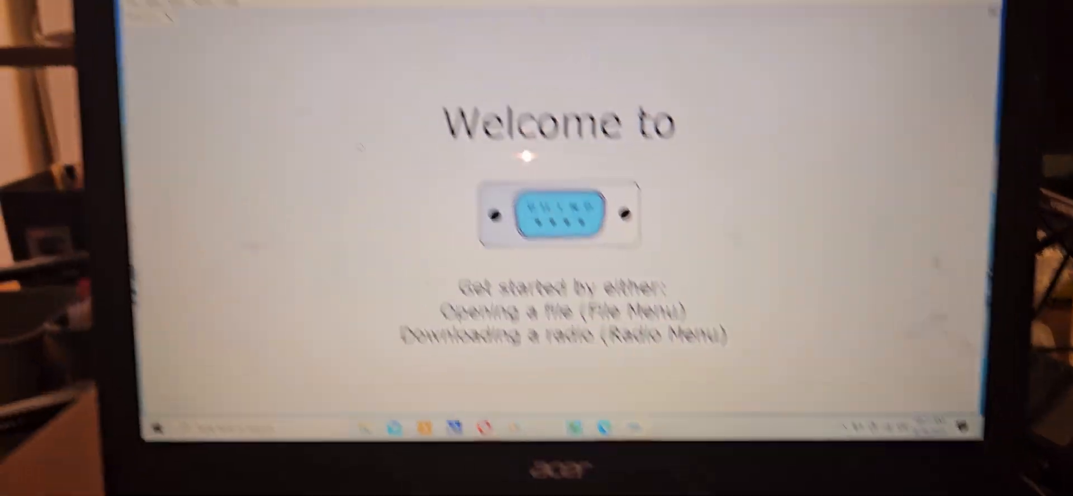
Download the UV-K5's memories over USB-SERIAL CH340 (COM6), vendor Quansheng, model UV-K5
{"action": "left_click", "coordinate": [290, 20]}
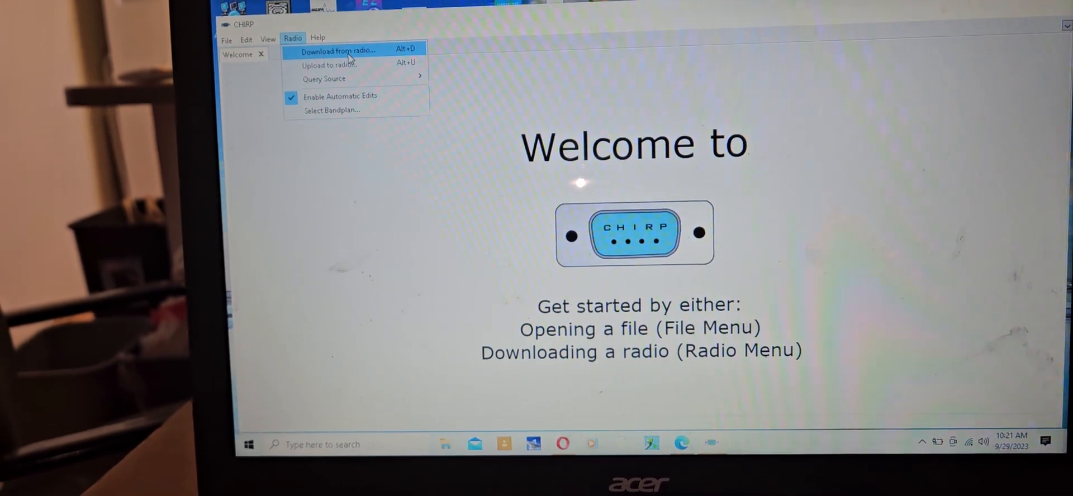
{"action": "left_click", "coordinate": [340, 49]}
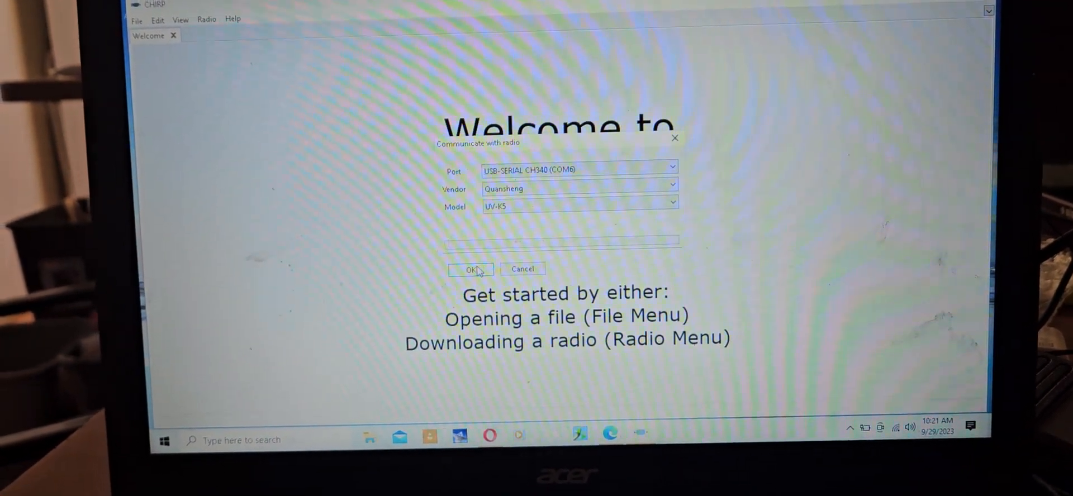
{"action": "left_click", "coordinate": [471, 268]}
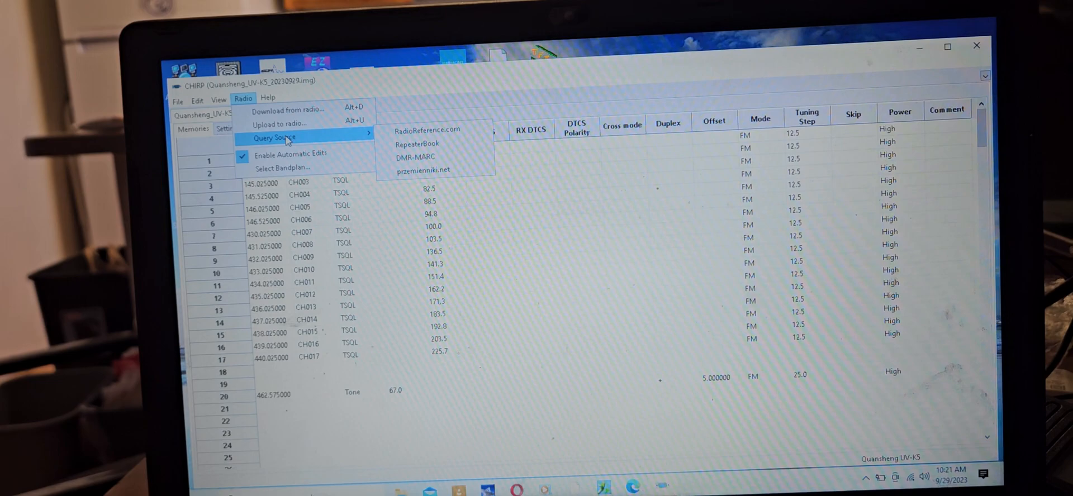
Start a RepeaterBook query from the Radio > Query Source menu
{"action": "left_click", "coordinate": [417, 130]}
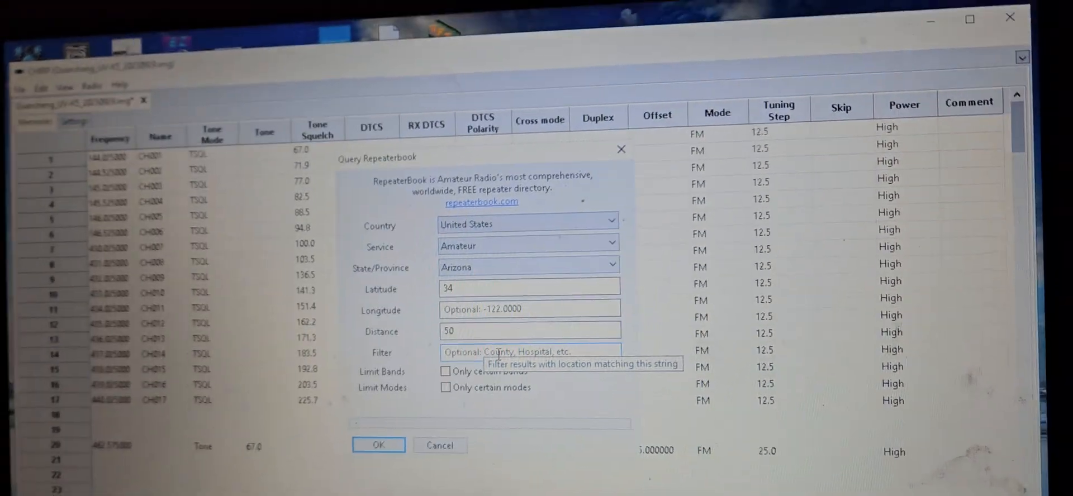
Filter the RepeaterBook query on 'yavapai' and restrict it to only certain bands
{"action": "type", "text": "yavapi"}
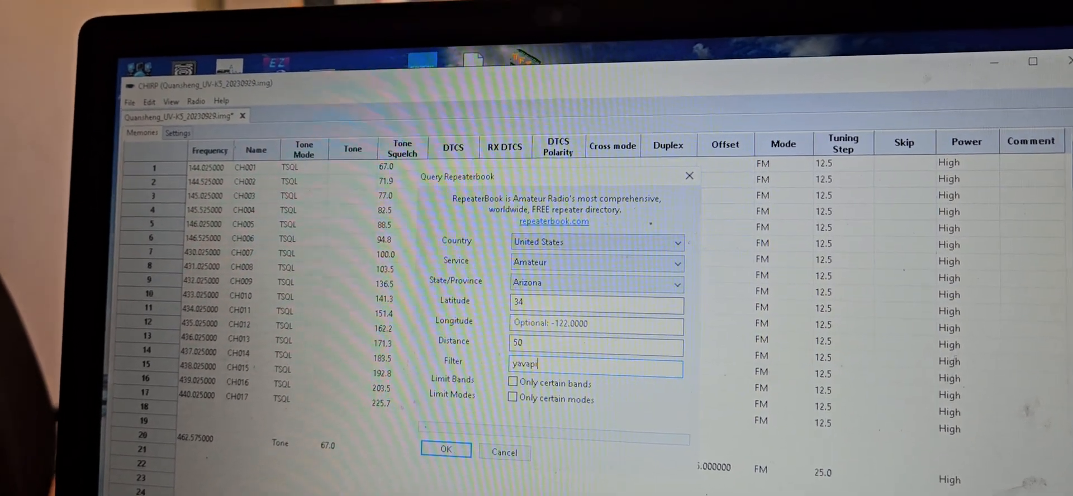
{"action": "type", "text": "a"}
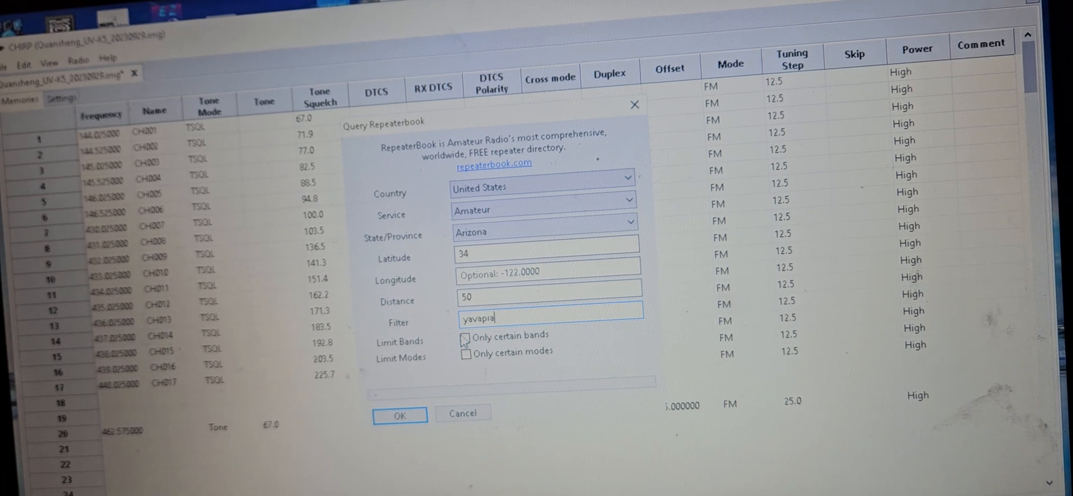
{"action": "left_click", "coordinate": [466, 339]}
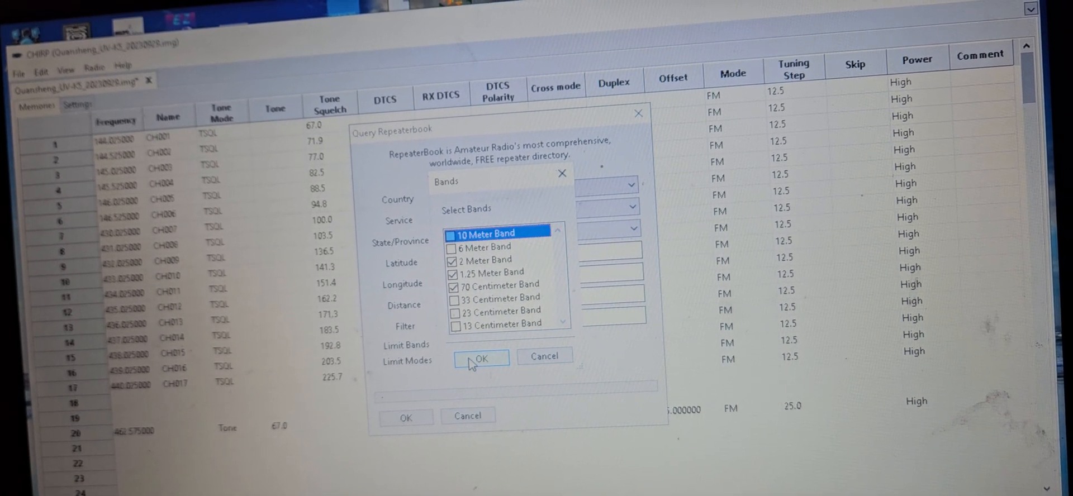
{"action": "left_click", "coordinate": [481, 358]}
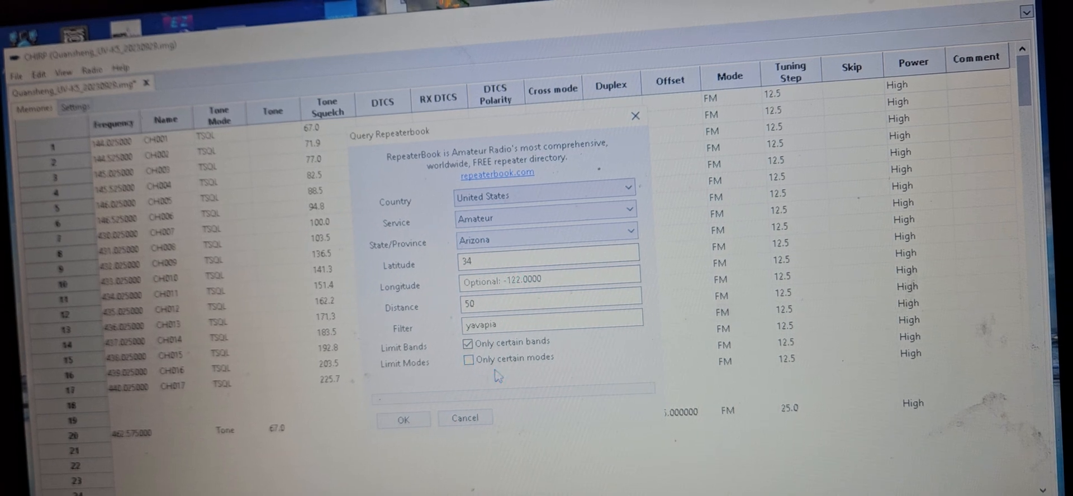
Restrict the query to FM mode only and run the RepeaterBook search
{"action": "left_click", "coordinate": [468, 358]}
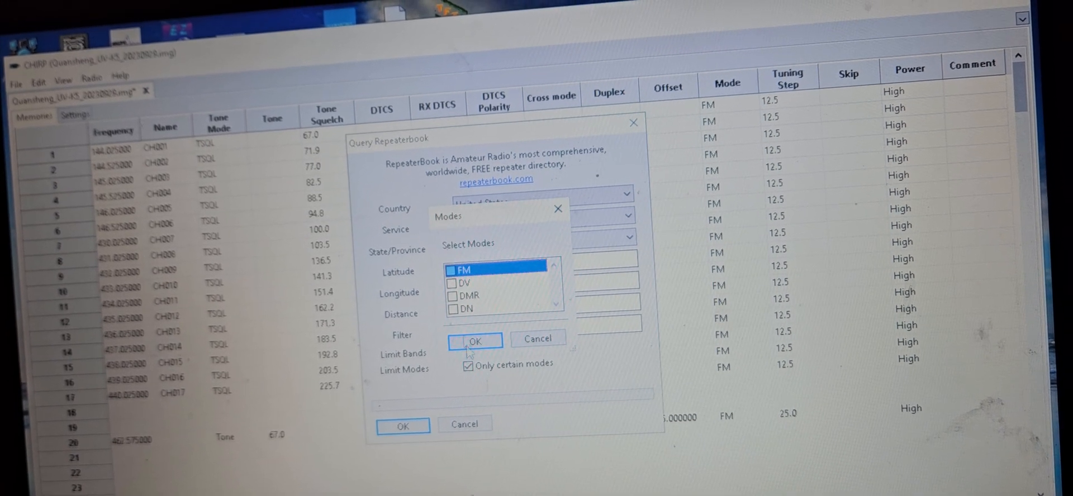
{"action": "left_click", "coordinate": [453, 270]}
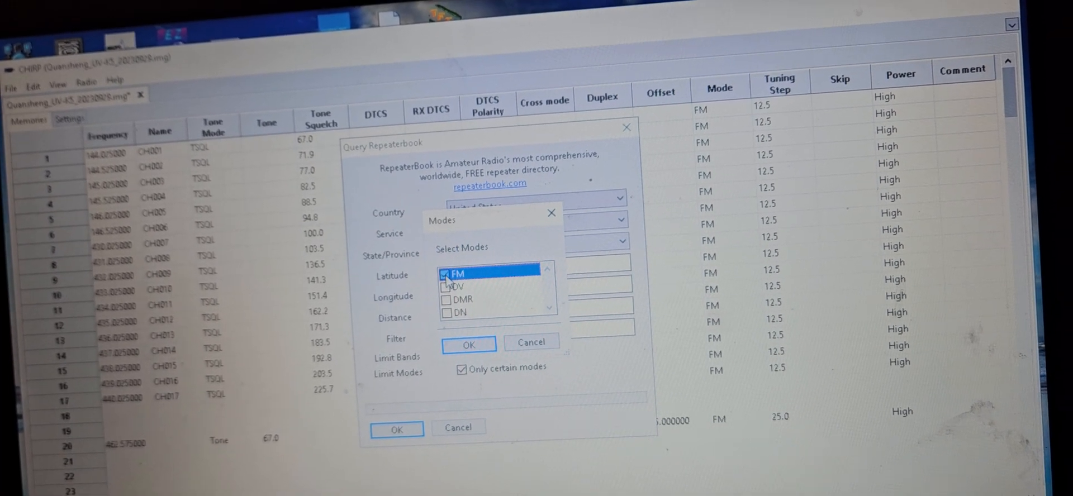
{"action": "left_click", "coordinate": [469, 345]}
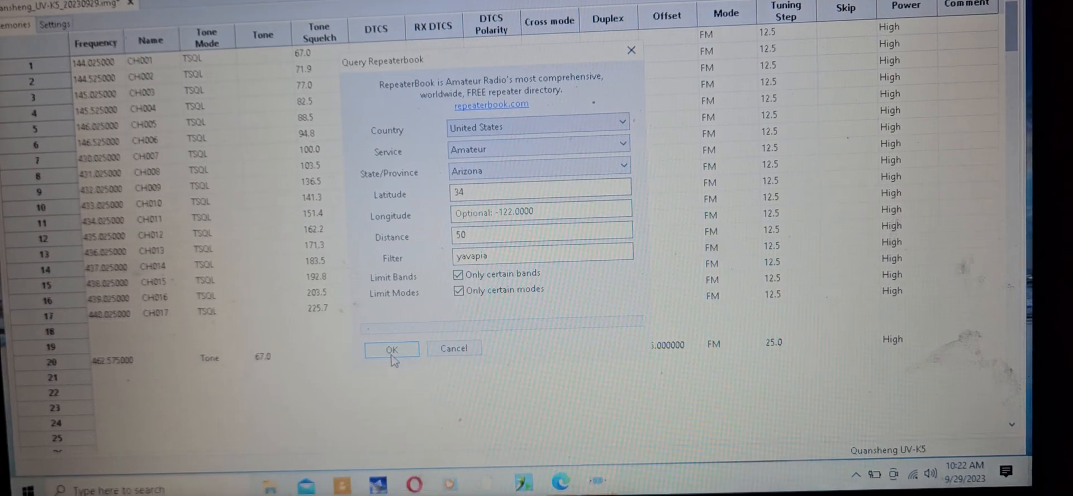
{"action": "left_click", "coordinate": [391, 349]}
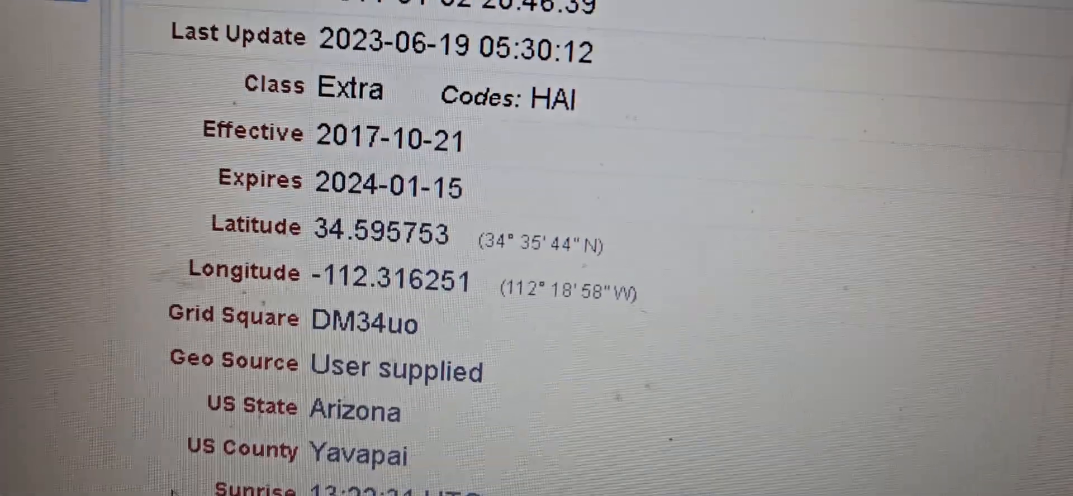
{"action": "scroll", "scroll_direction": "down", "scroll_amount": 3}
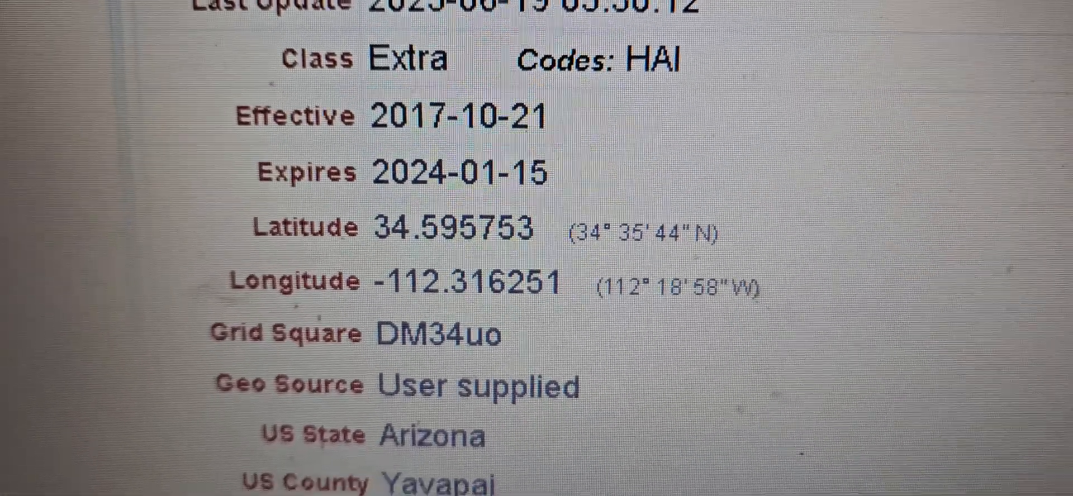
{"action": "scroll", "scroll_direction": "up", "scroll_amount": 3}
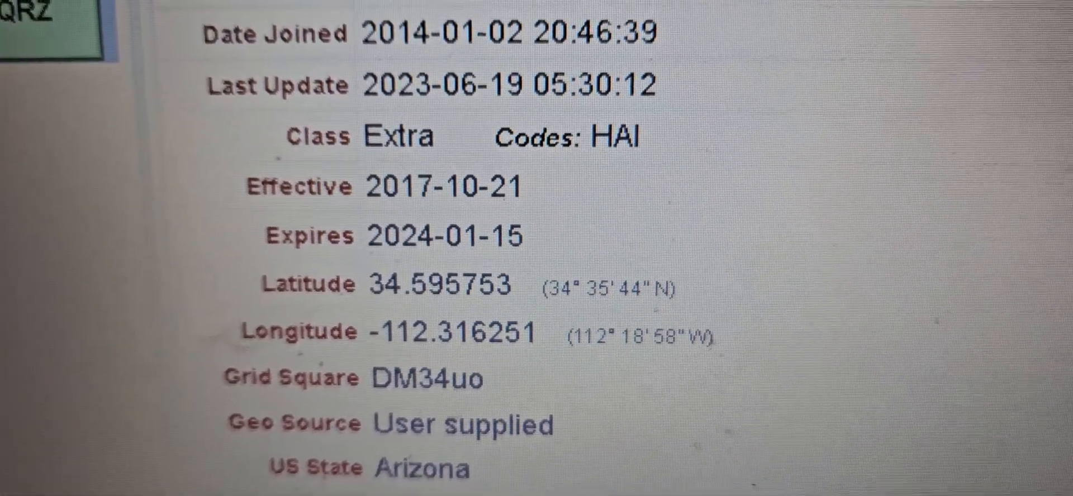
{"action": "scroll", "scroll_direction": "down", "scroll_amount": 3}
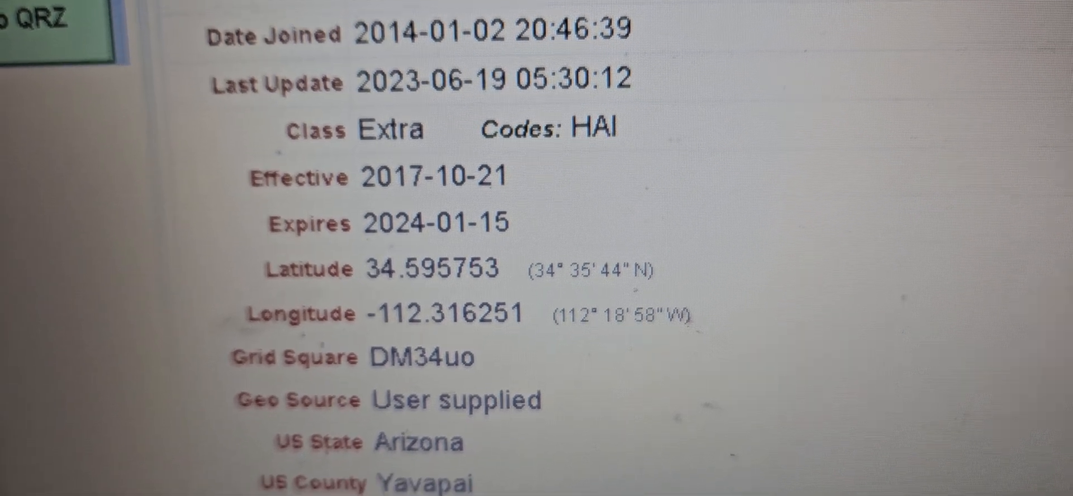
{"action": "scroll", "scroll_direction": "down", "scroll_amount": 3}
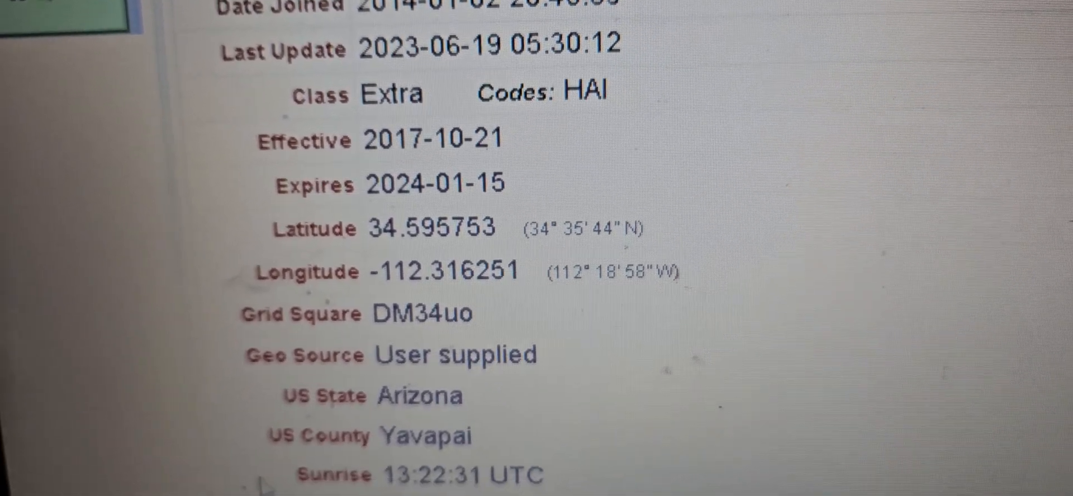
{"action": "scroll", "scroll_direction": "up", "scroll_amount": 3}
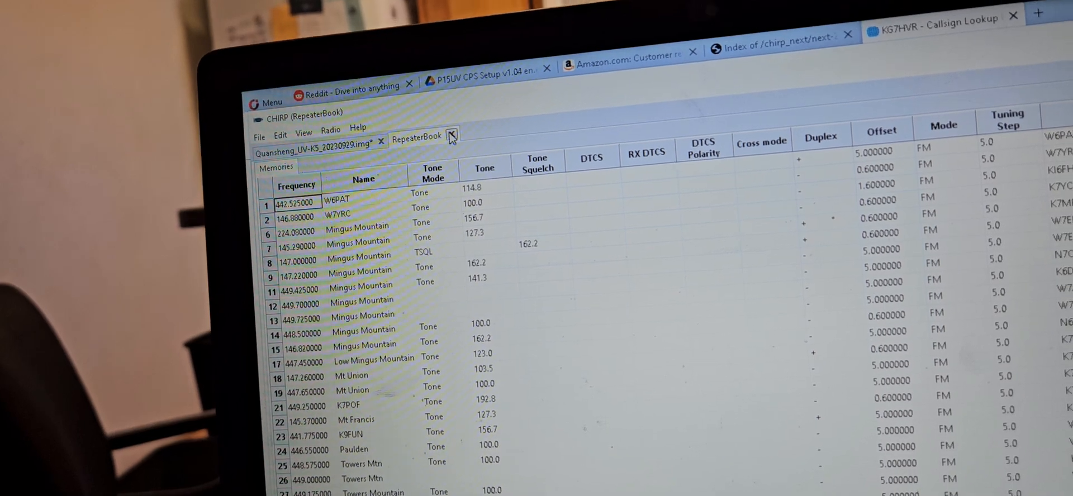
Close the first RepeaterBook results tab, returning to the UV-K5 memory list
{"action": "left_click", "coordinate": [450, 136]}
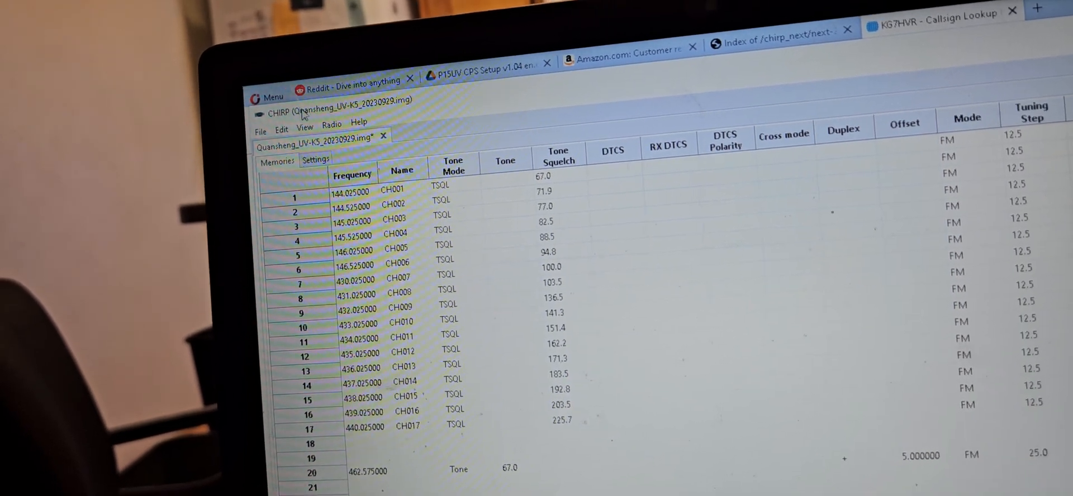
{"action": "left_click", "coordinate": [332, 123]}
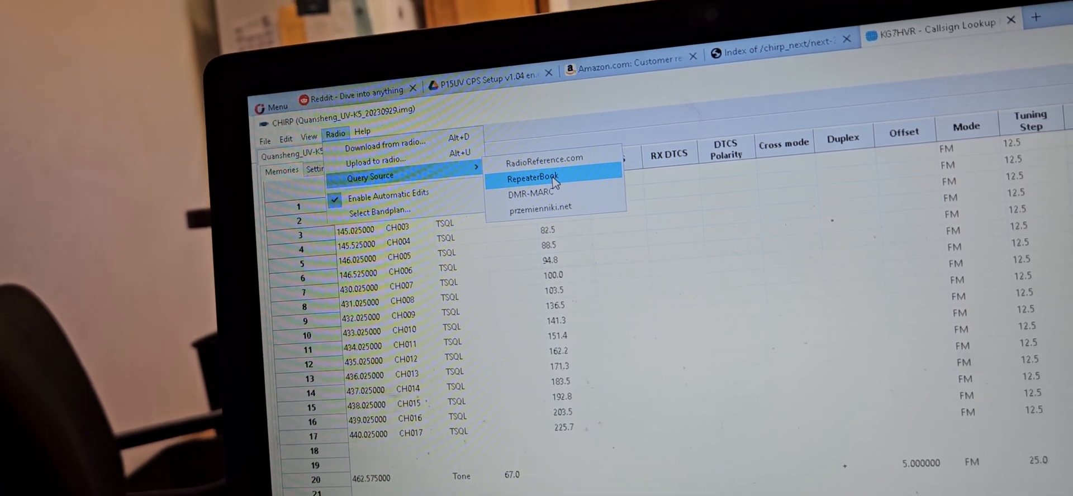
Query RepeaterBook within 100 of 34.595753, -112.316251, limited to certain bands
{"action": "left_click", "coordinate": [536, 179]}
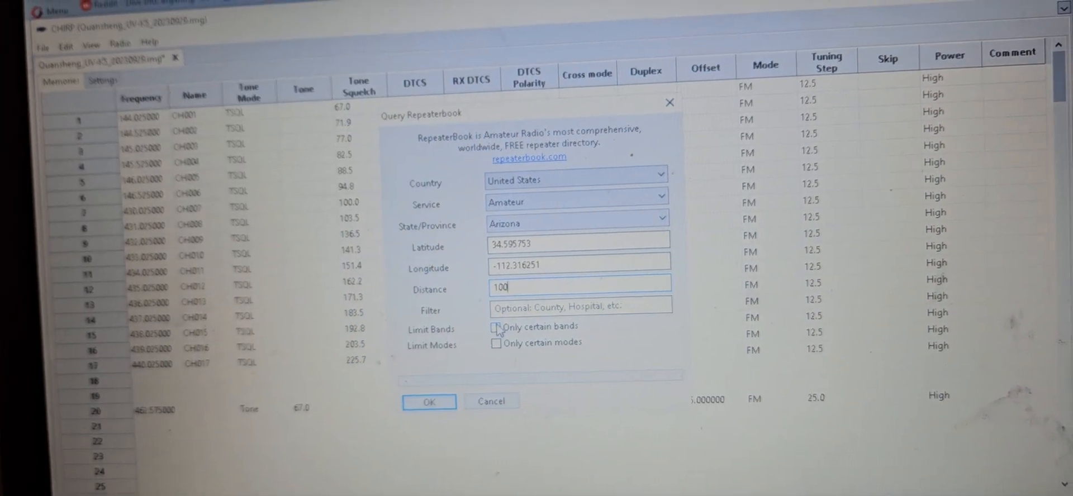
{"action": "left_click", "coordinate": [496, 328]}
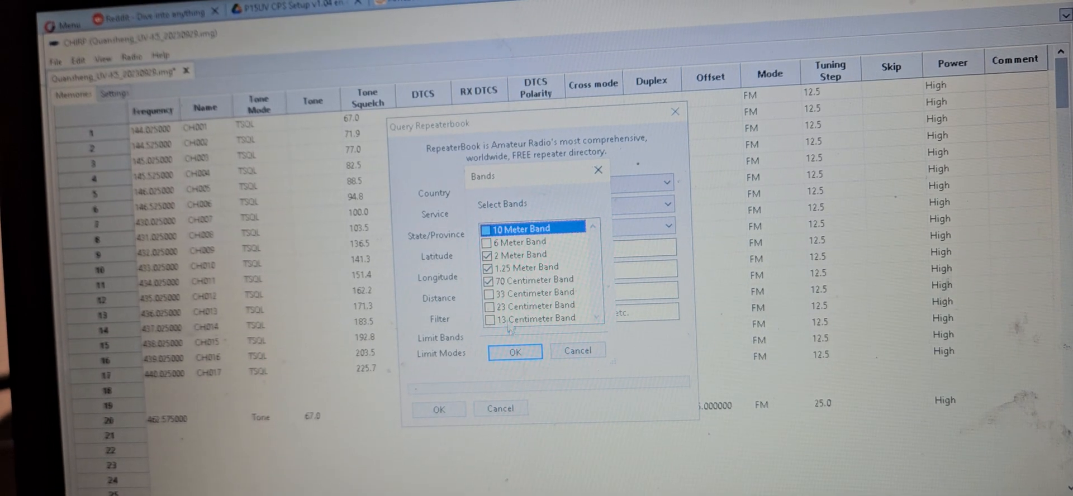
{"action": "left_click", "coordinate": [515, 351]}
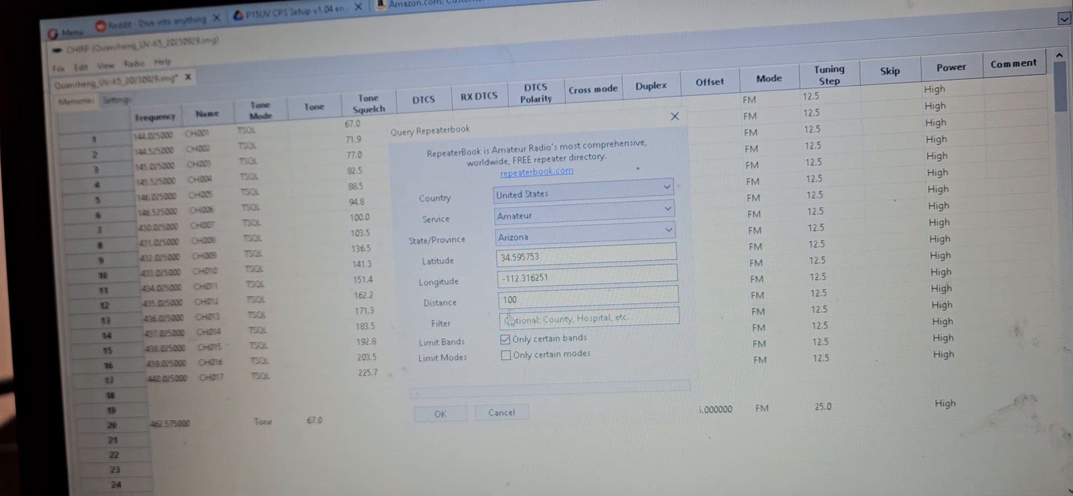
{"action": "left_click", "coordinate": [505, 358]}
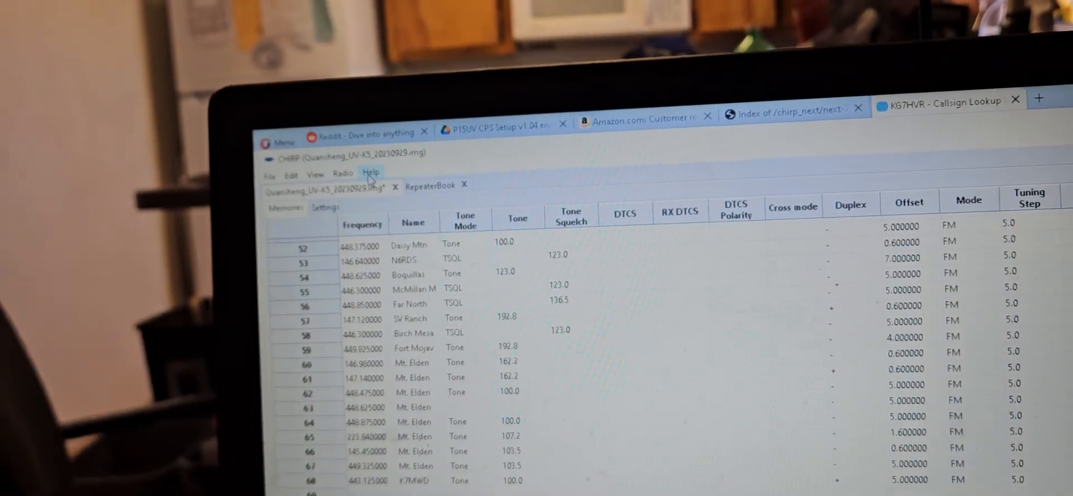
Upload the filled memory list to the UV-K5 on COM6, Quansheng / UV-K5
{"action": "left_click", "coordinate": [342, 172]}
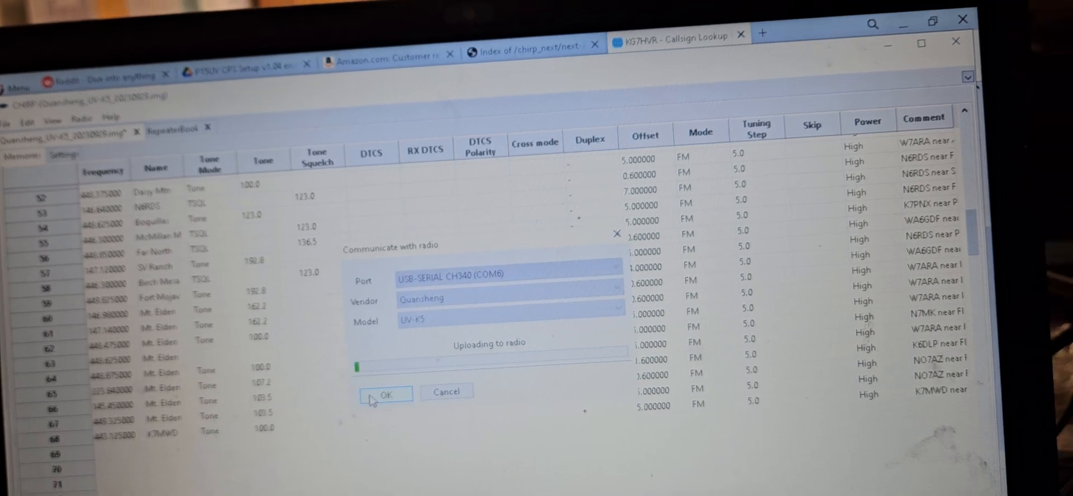
{"action": "left_click", "coordinate": [385, 394]}
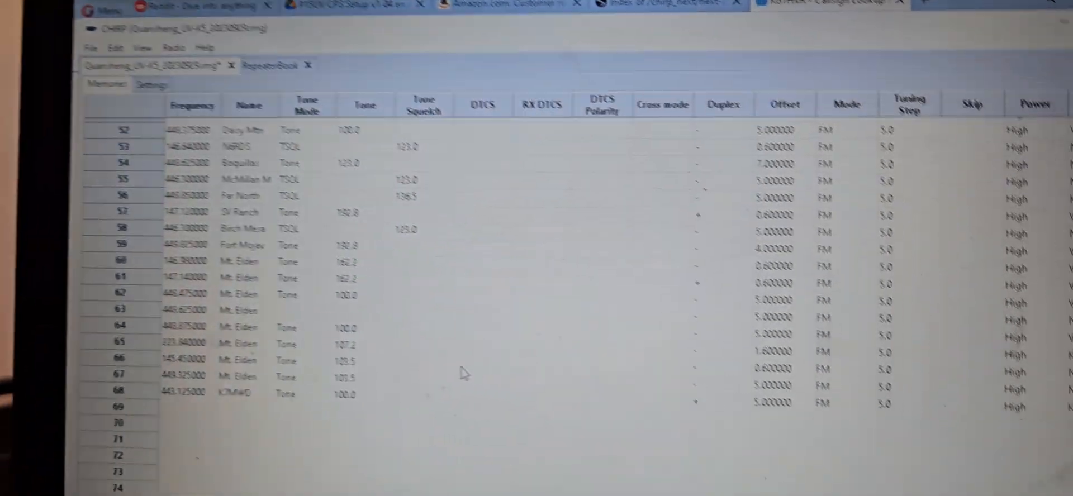